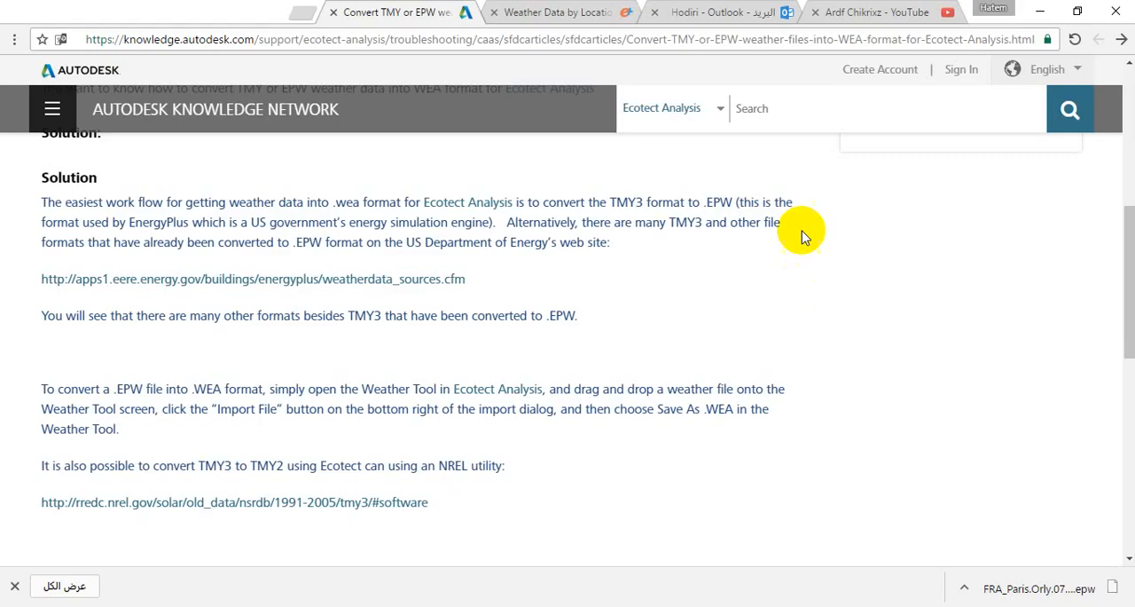
- Go back from the French locations through earlier pages to the main EnergyPlus weather data overview
click(554, 12)
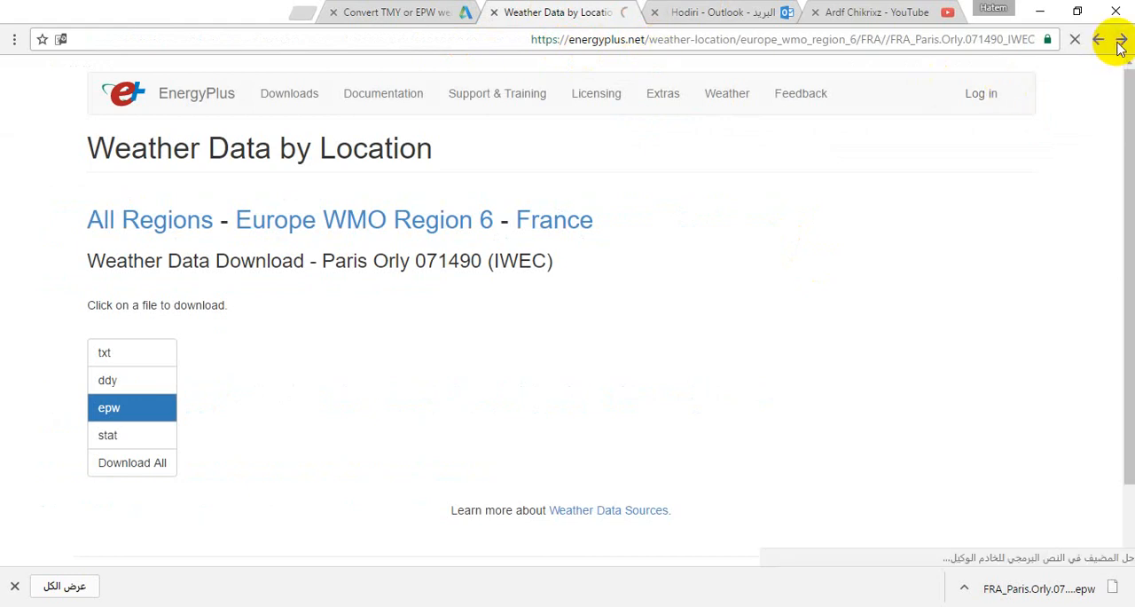
click(1098, 39)
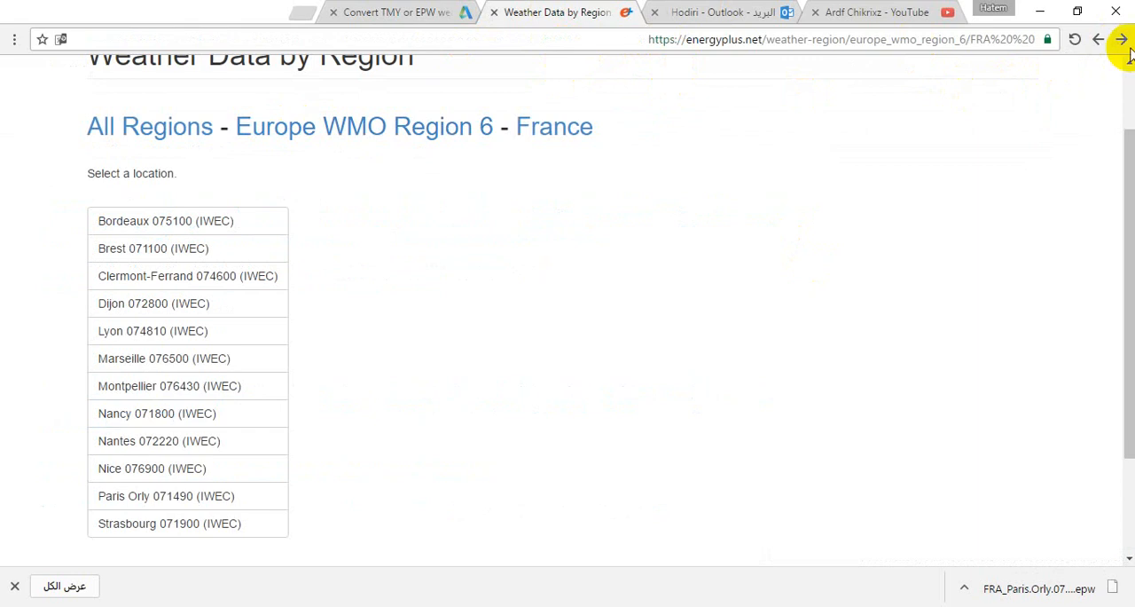
click(1121, 39)
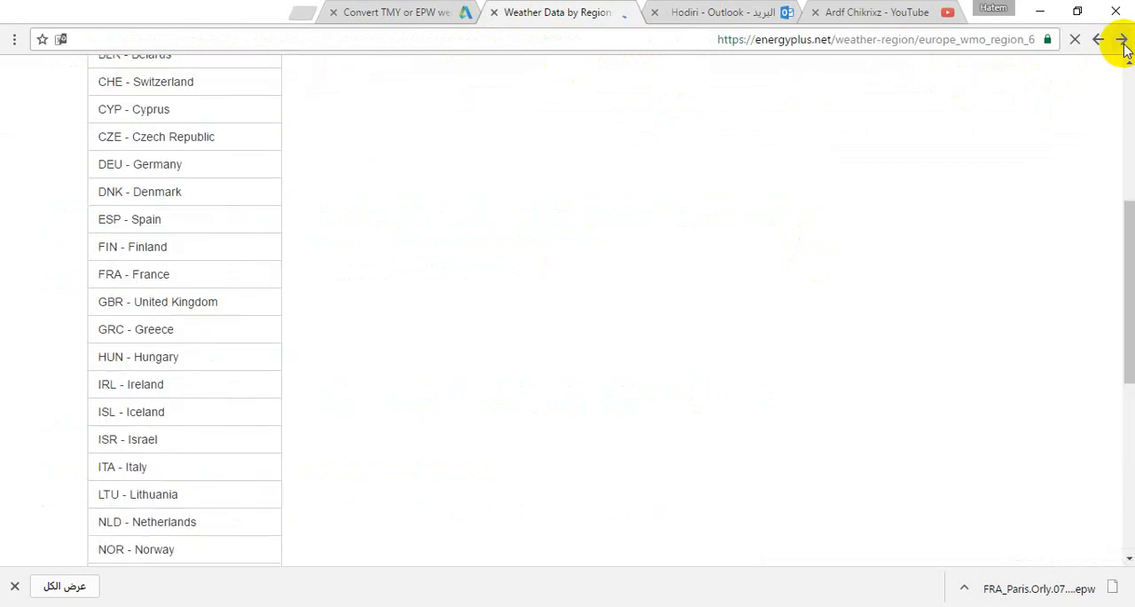
click(1123, 39)
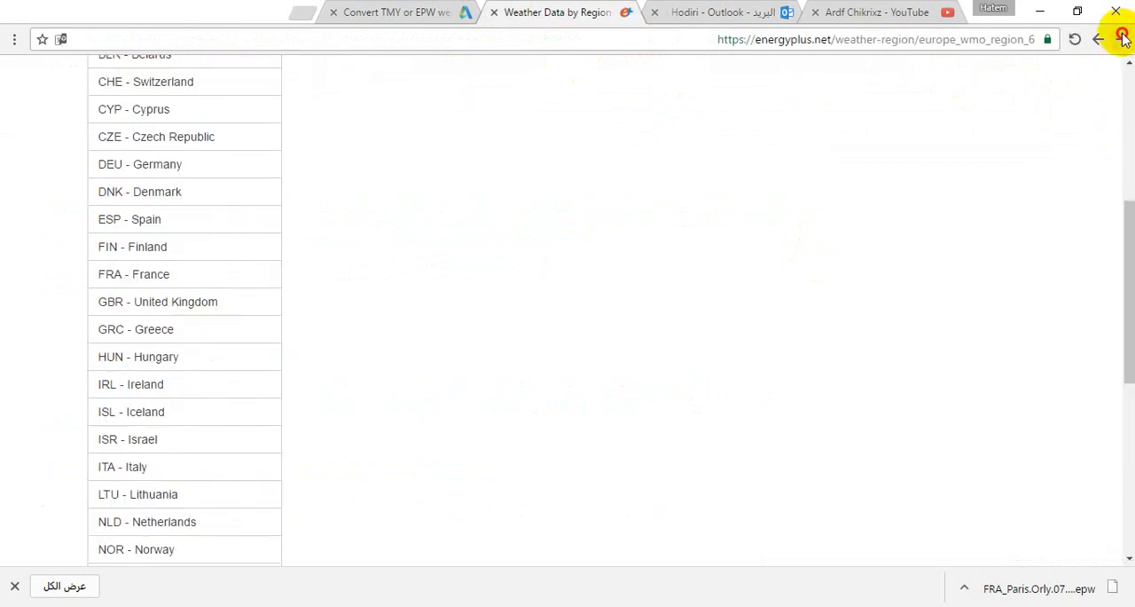
click(1121, 39)
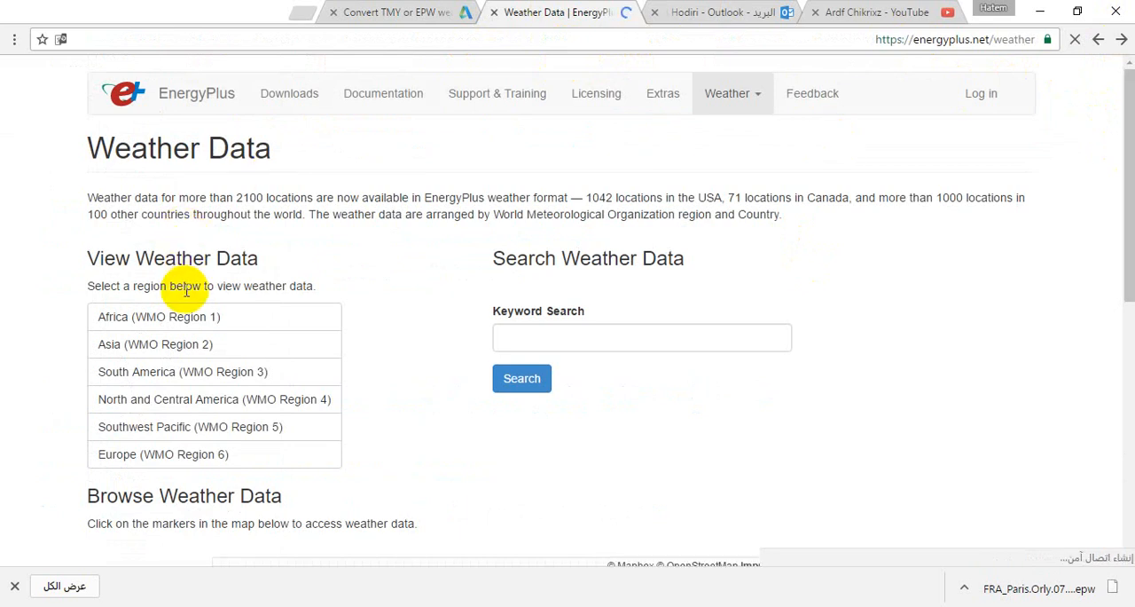
- Open the Europe (WMO Region 6) country list and scroll to find Spain
click(182, 371)
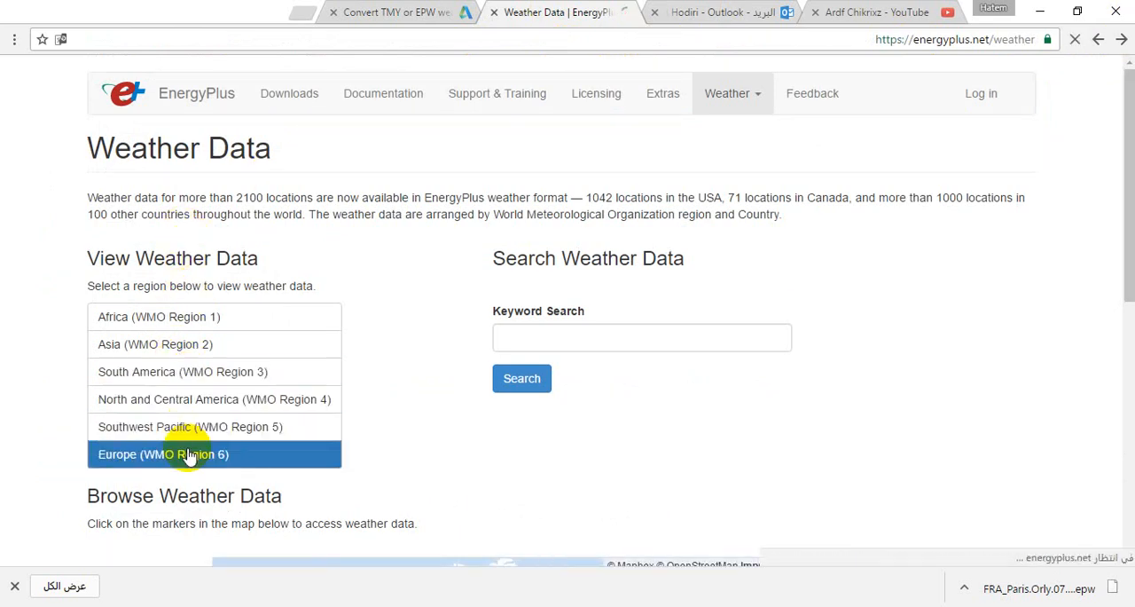
click(164, 454)
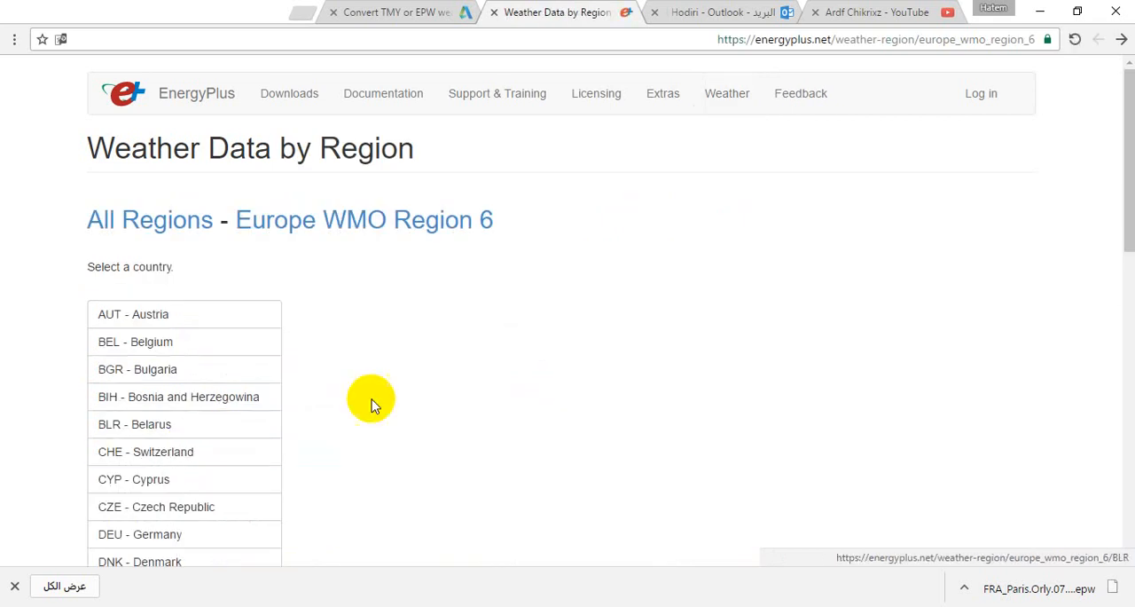
scroll(down, 3)
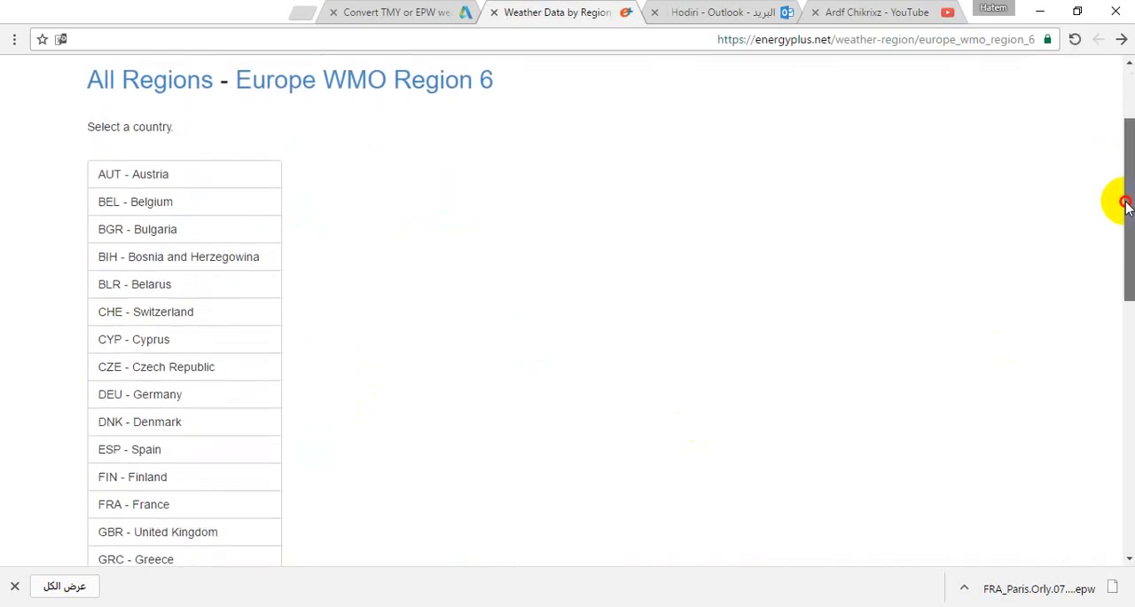
scroll(down, 3)
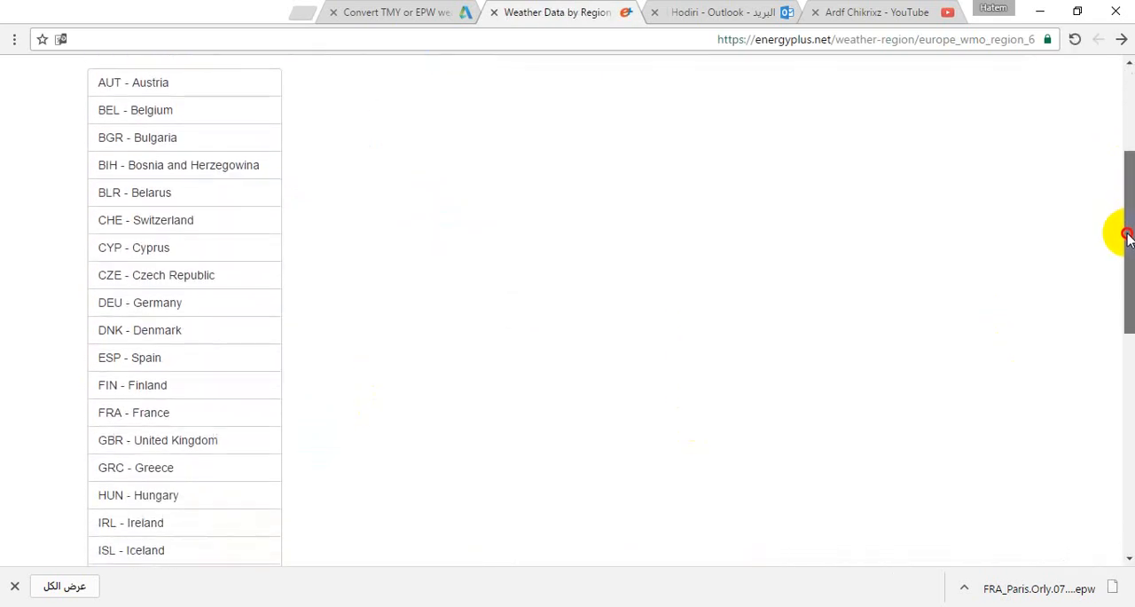
scroll(down, 3)
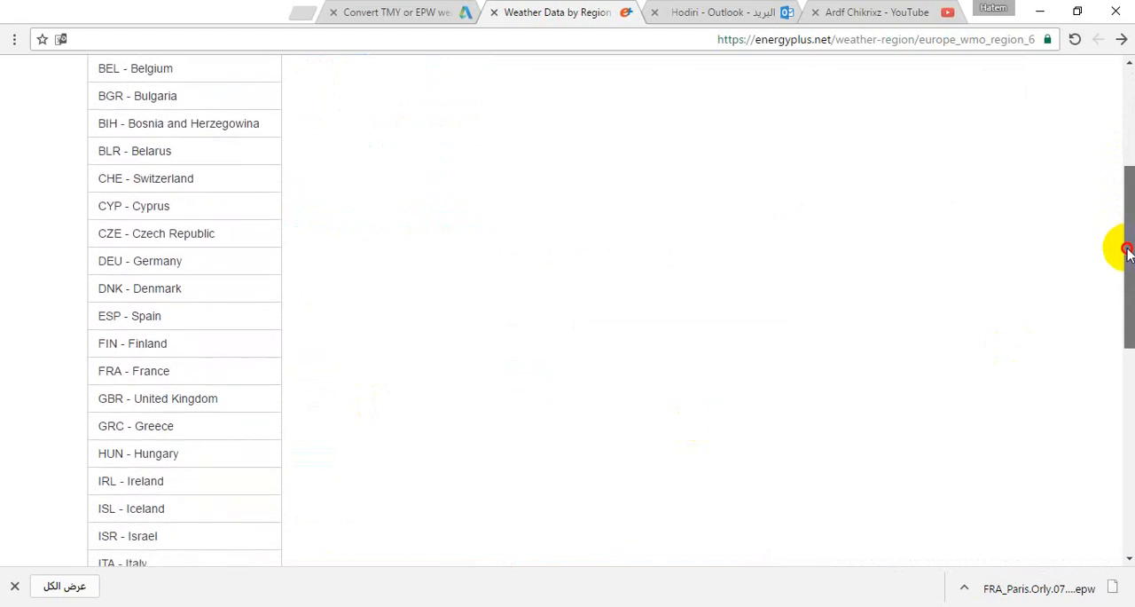
scroll(down, 3)
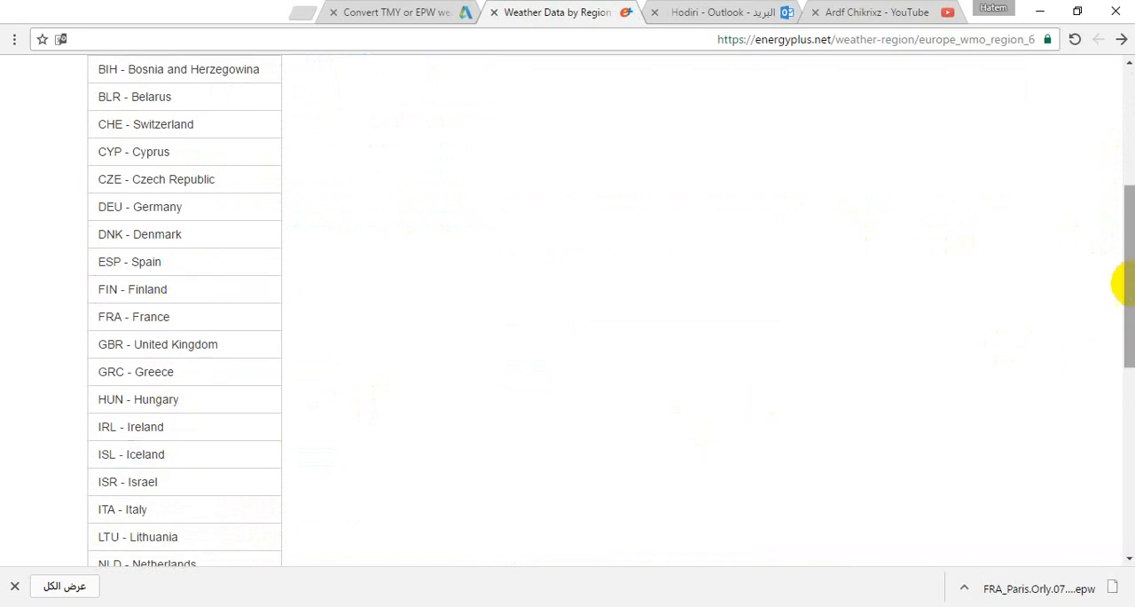
scroll(down, 3)
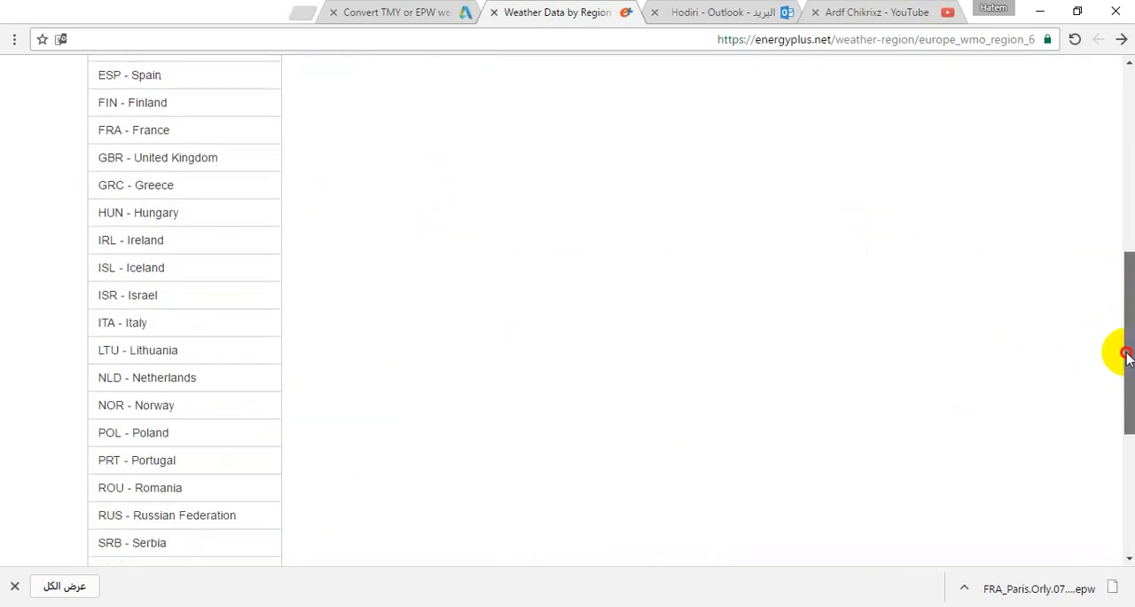
scroll(down, 3)
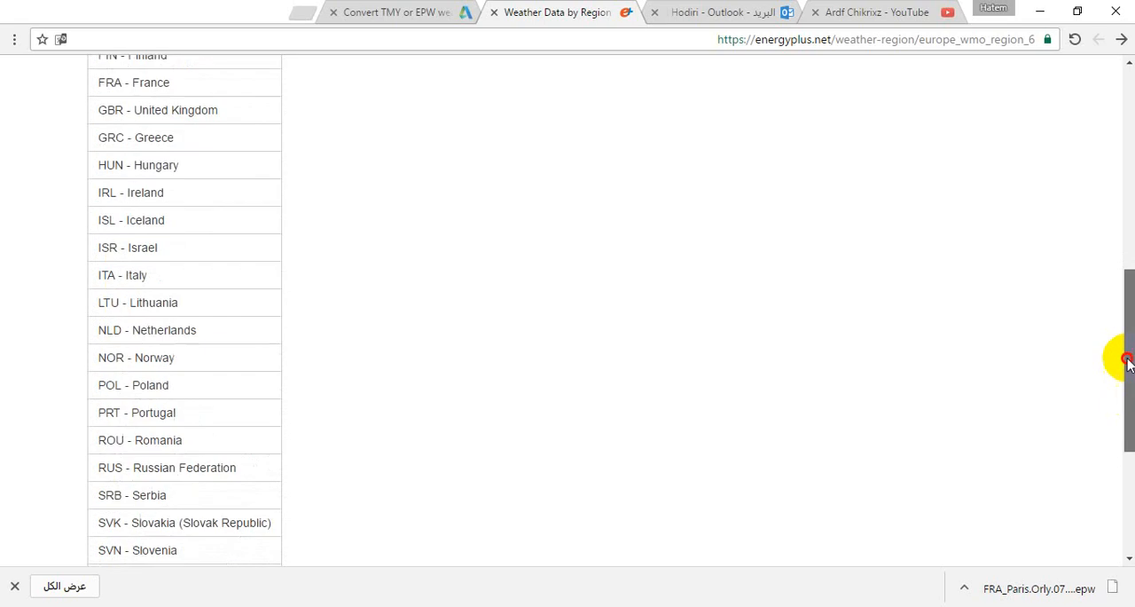
scroll(up, 3)
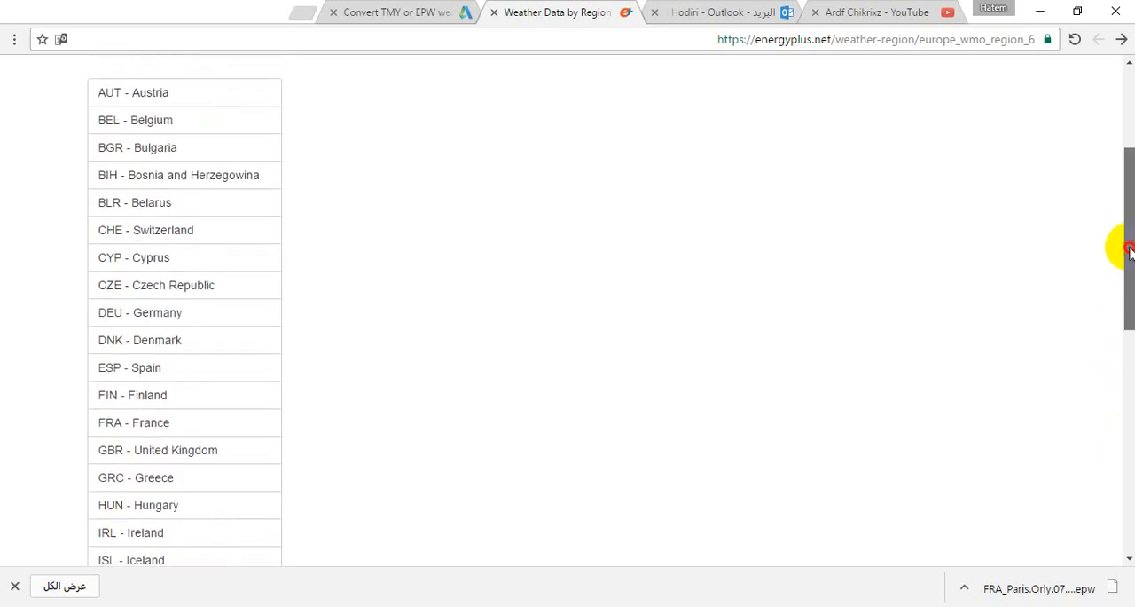
- Open ESP - Spain and scroll down to the Madrid 082210 entries
click(142, 362)
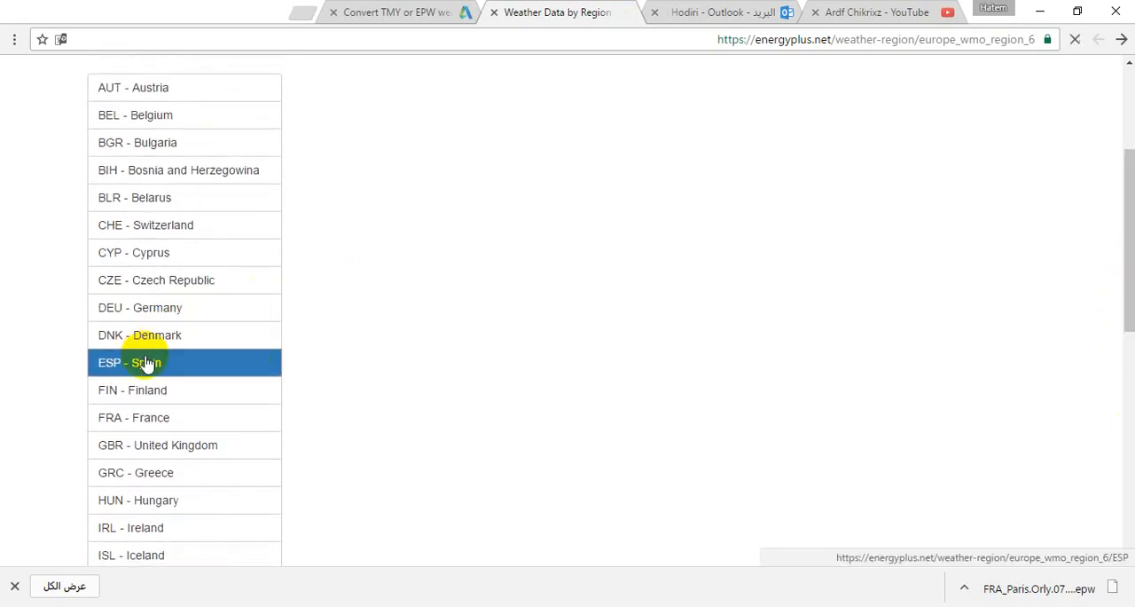
click(128, 362)
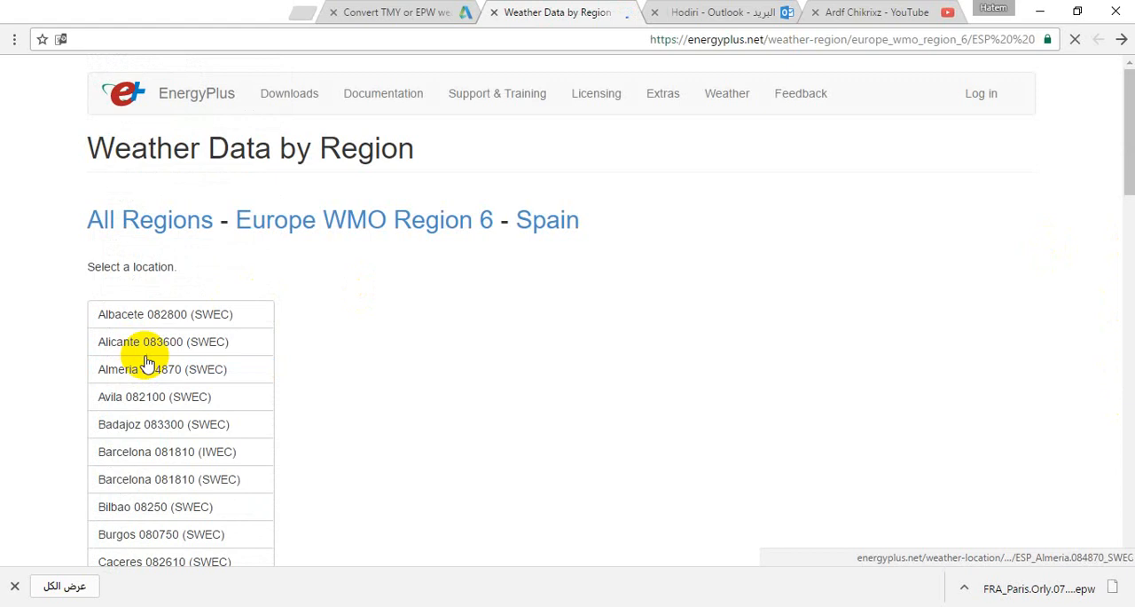
scroll(down, 3)
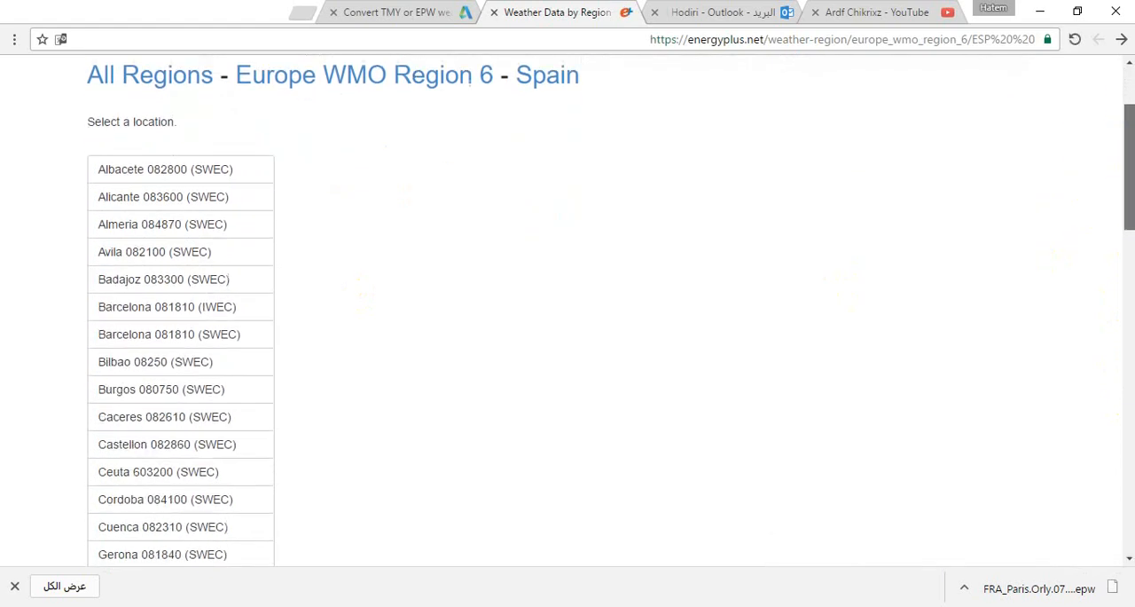
scroll(down, 3)
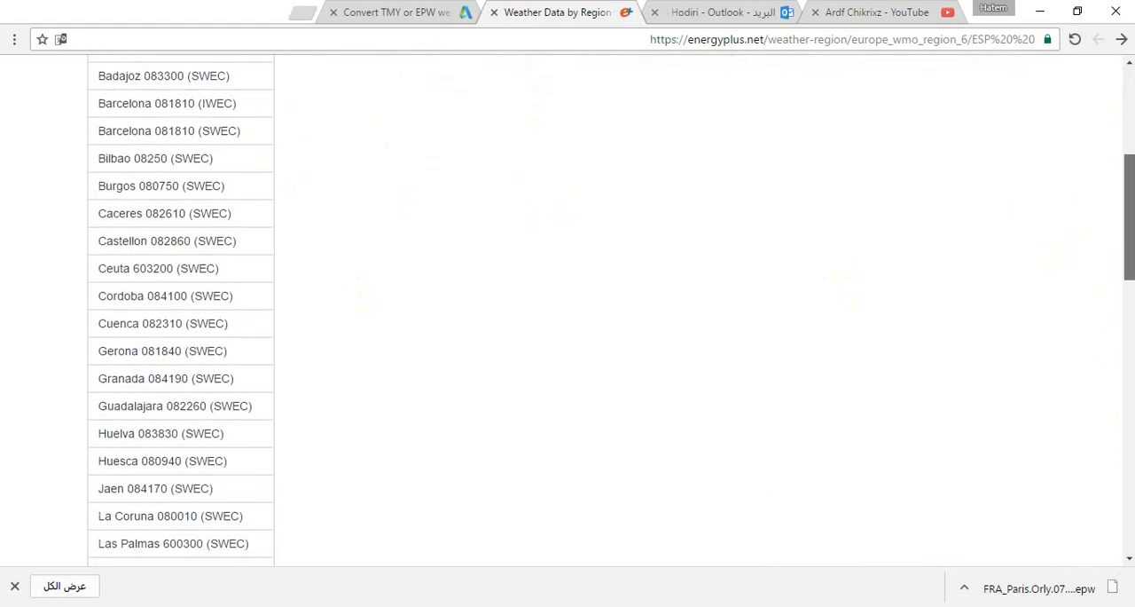
scroll(down, 3)
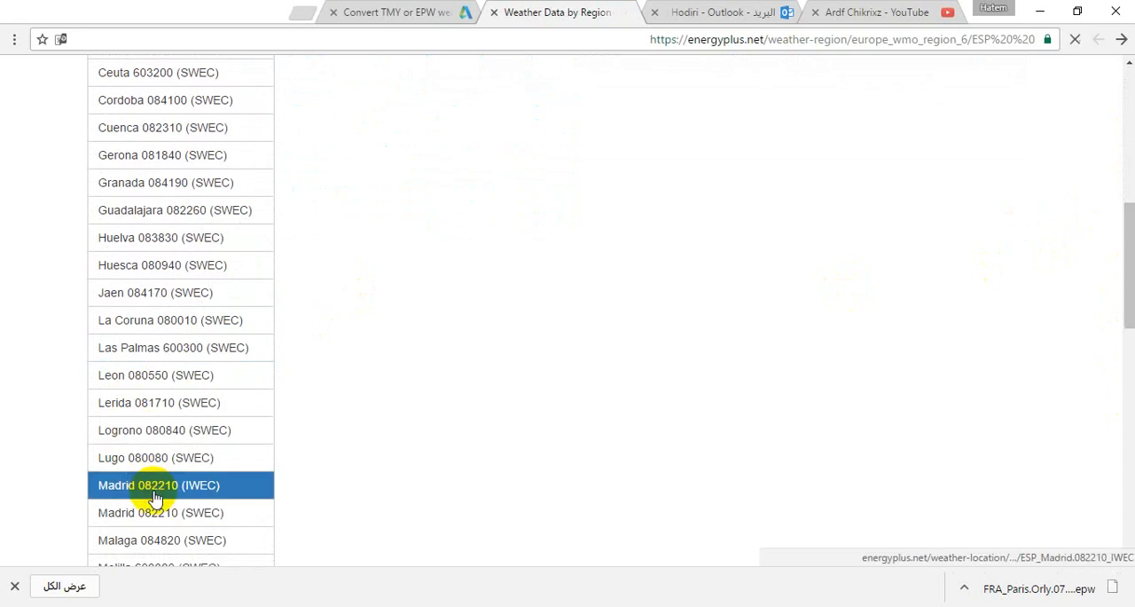
- Save the Madrid 082210 IWEC epw file as ESP_Madrid.082210_IWEC on the Desktop
click(158, 485)
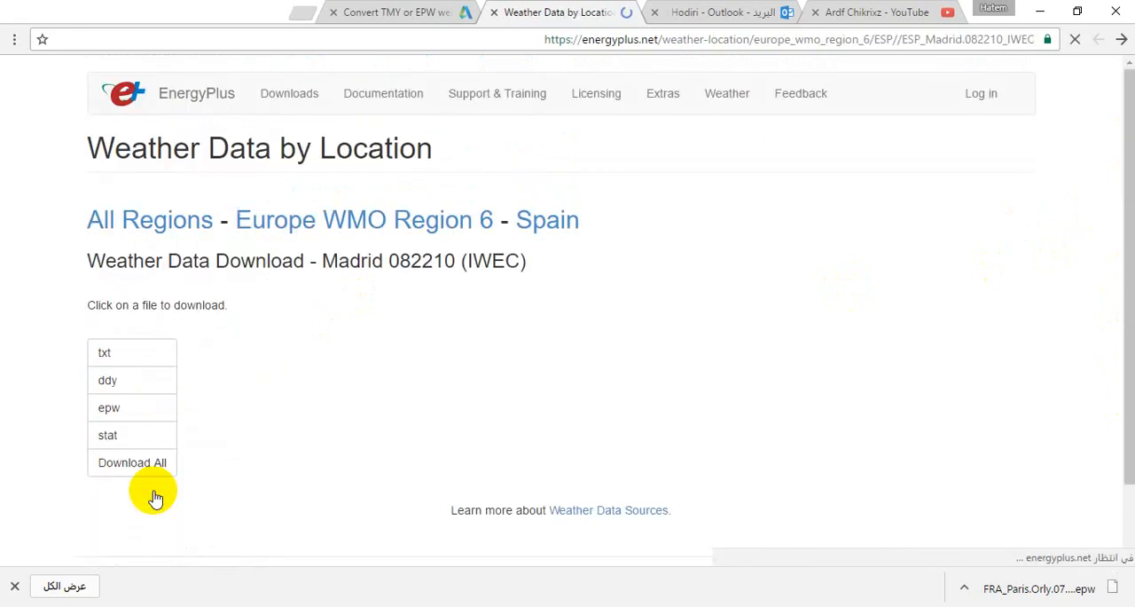
click(108, 407)
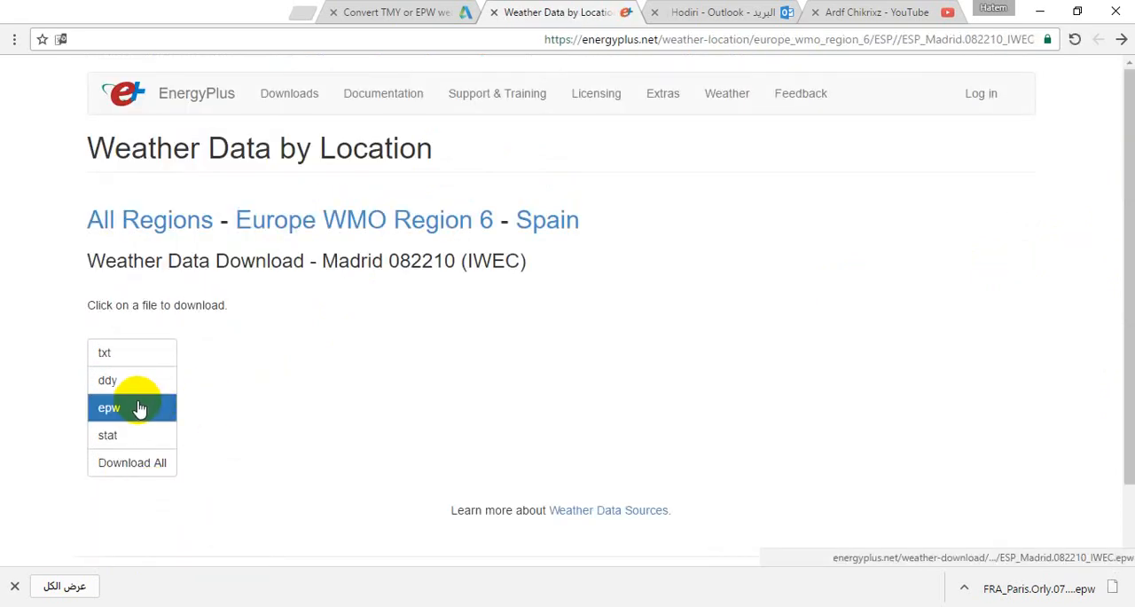
right_click(108, 407)
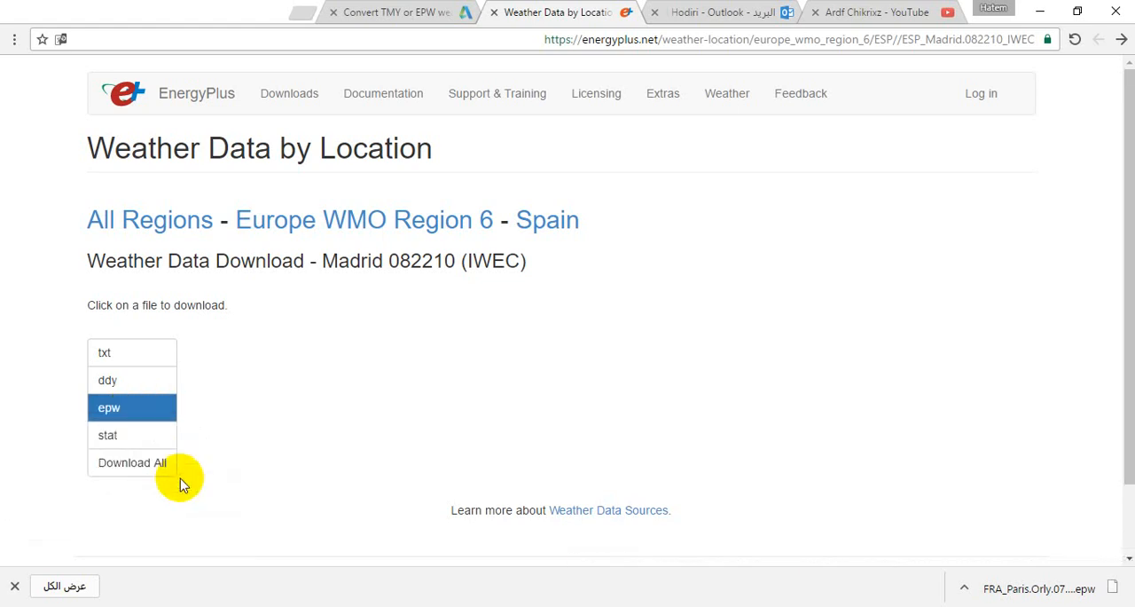
click(108, 407)
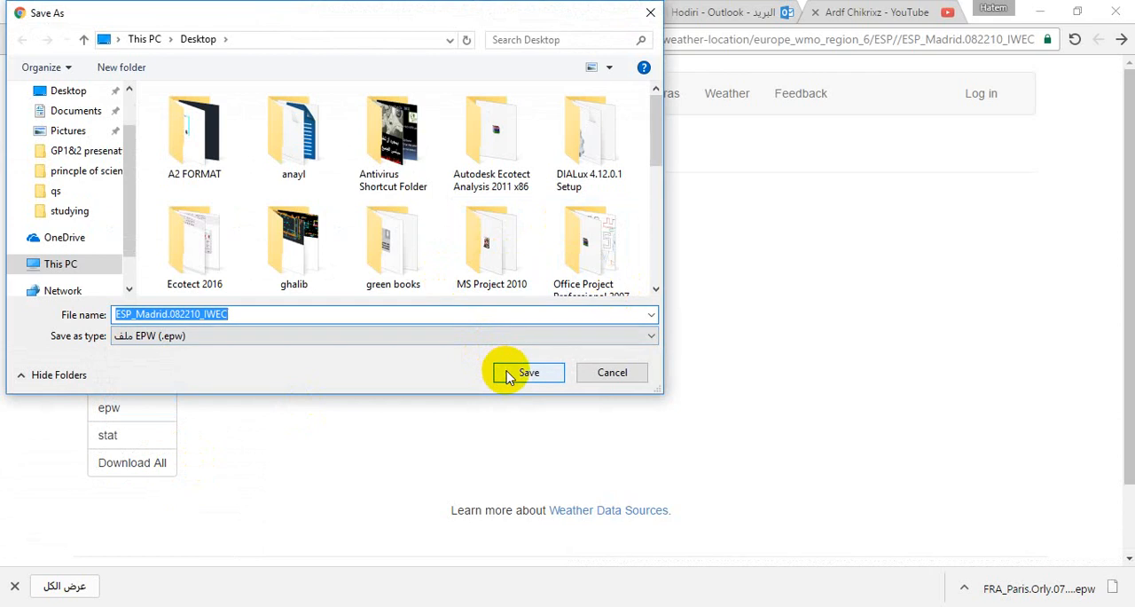
click(529, 372)
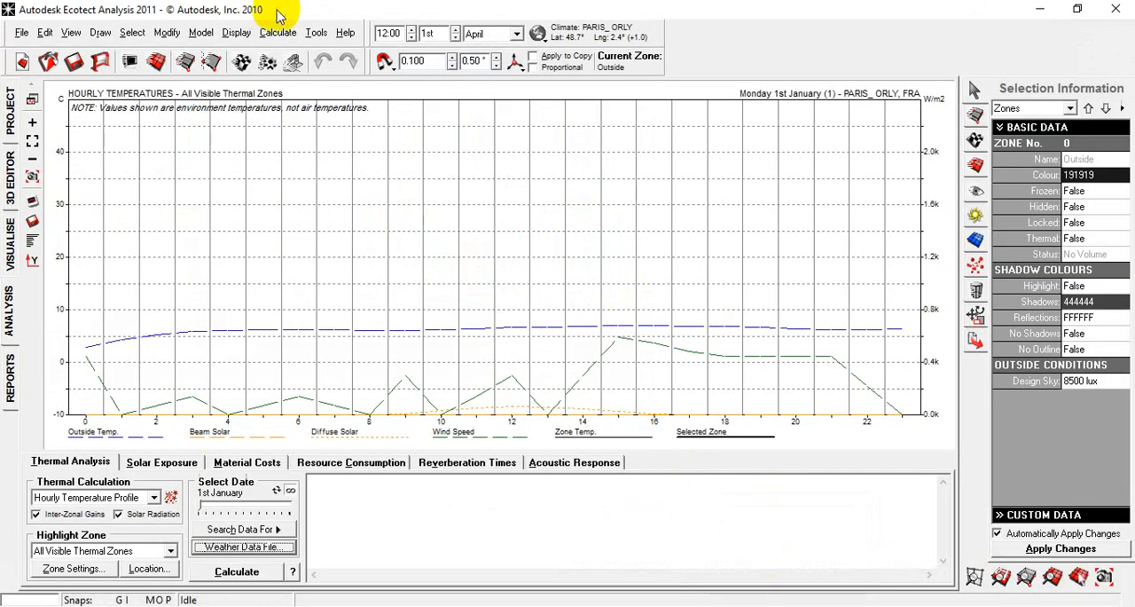
click(316, 32)
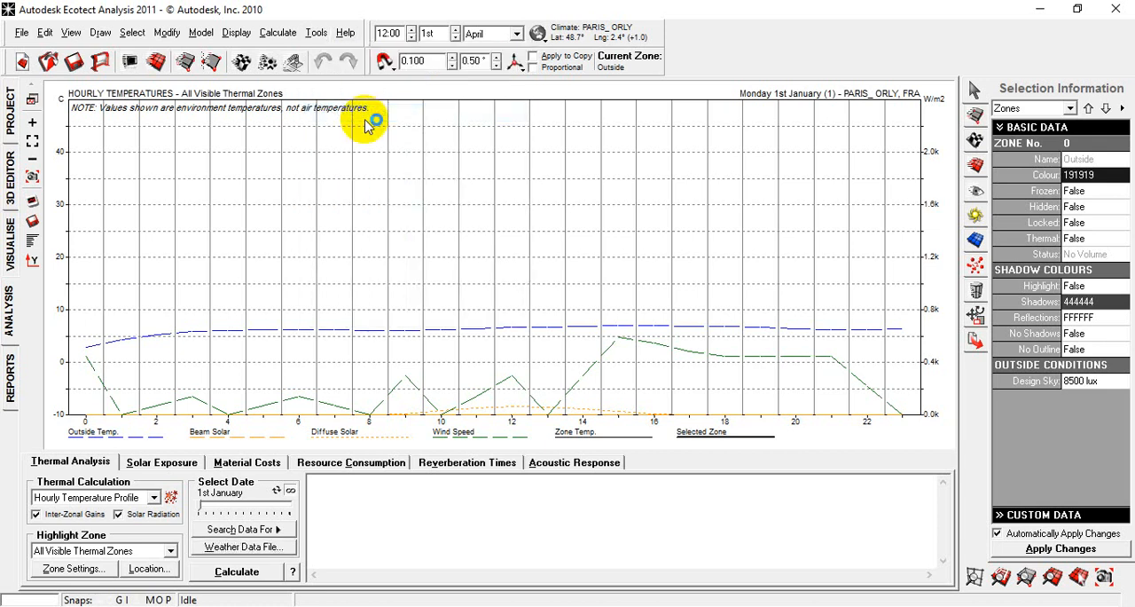
mouse_move(514, 405)
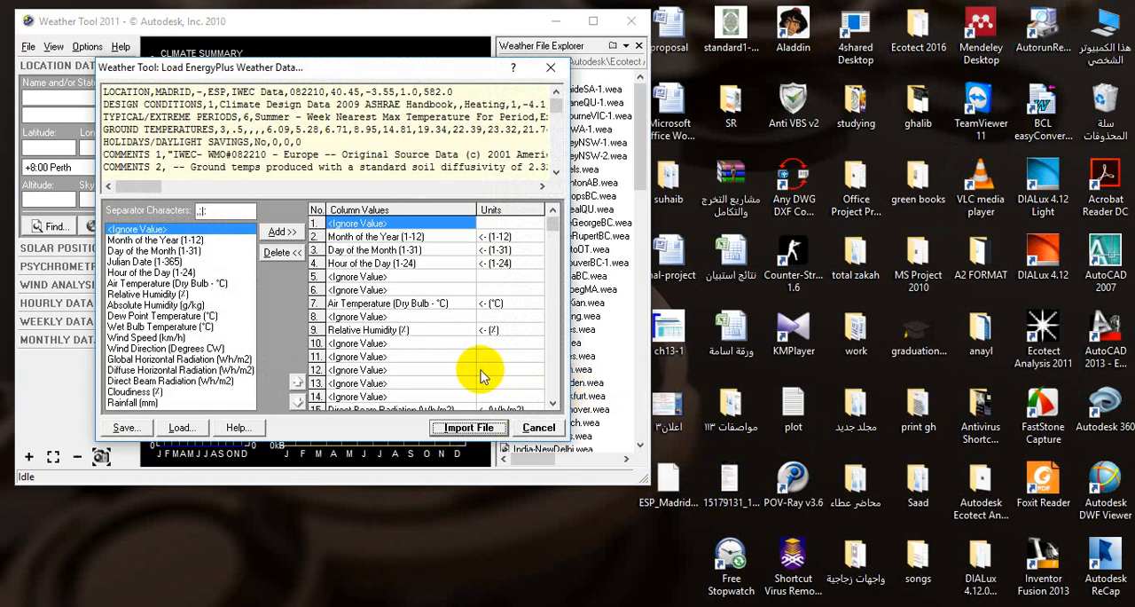
mouse_move(461, 377)
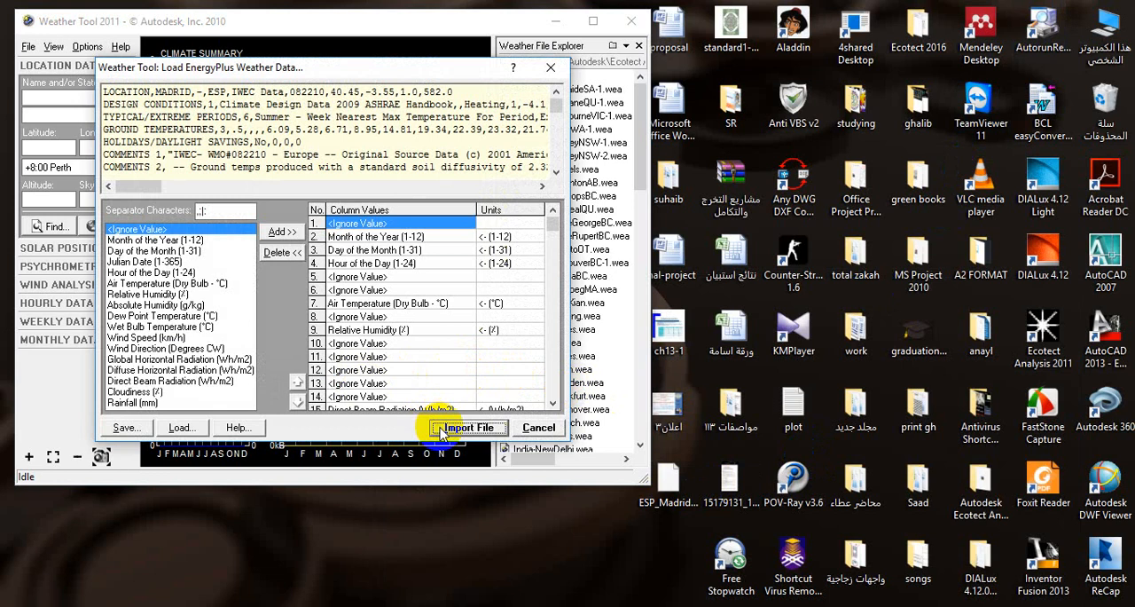
- Import the Madrid EPW data with its mapped columns, skipping the custom column format save
click(126, 428)
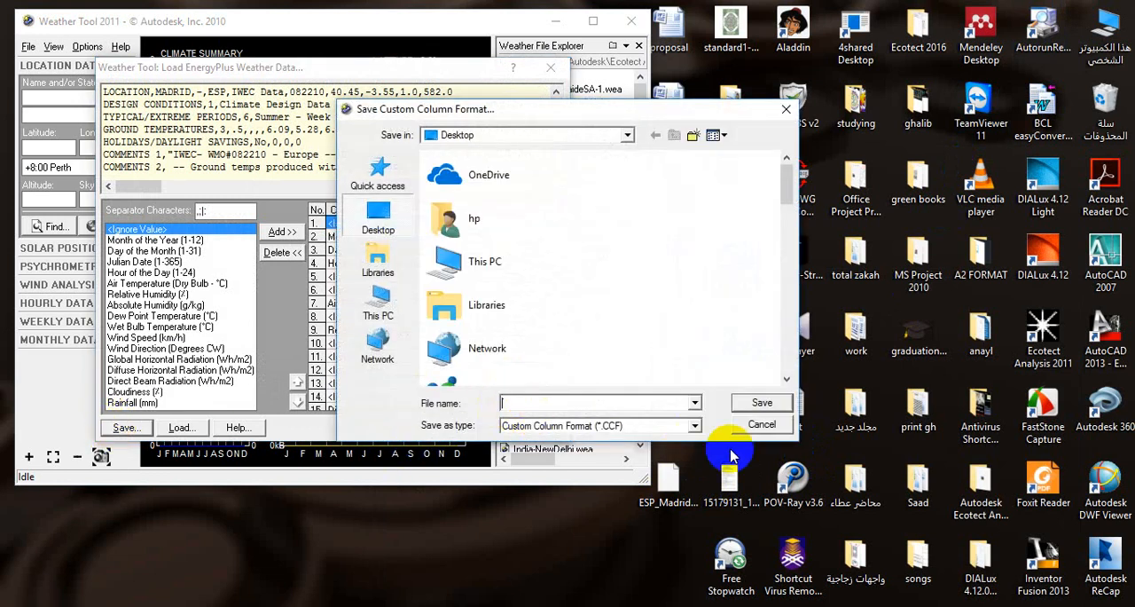
click(761, 424)
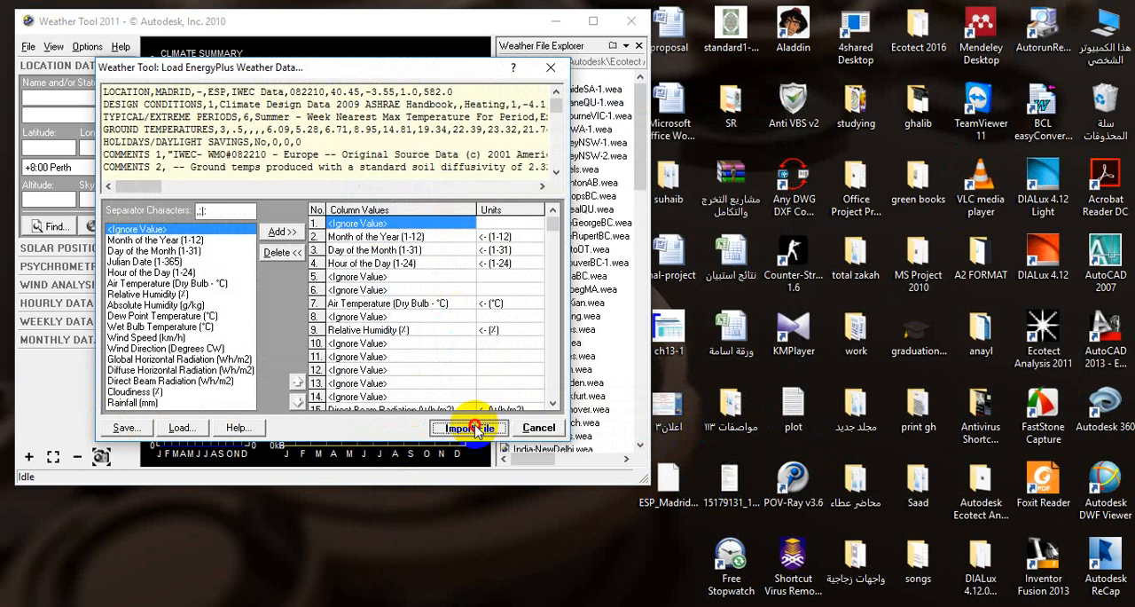
click(466, 428)
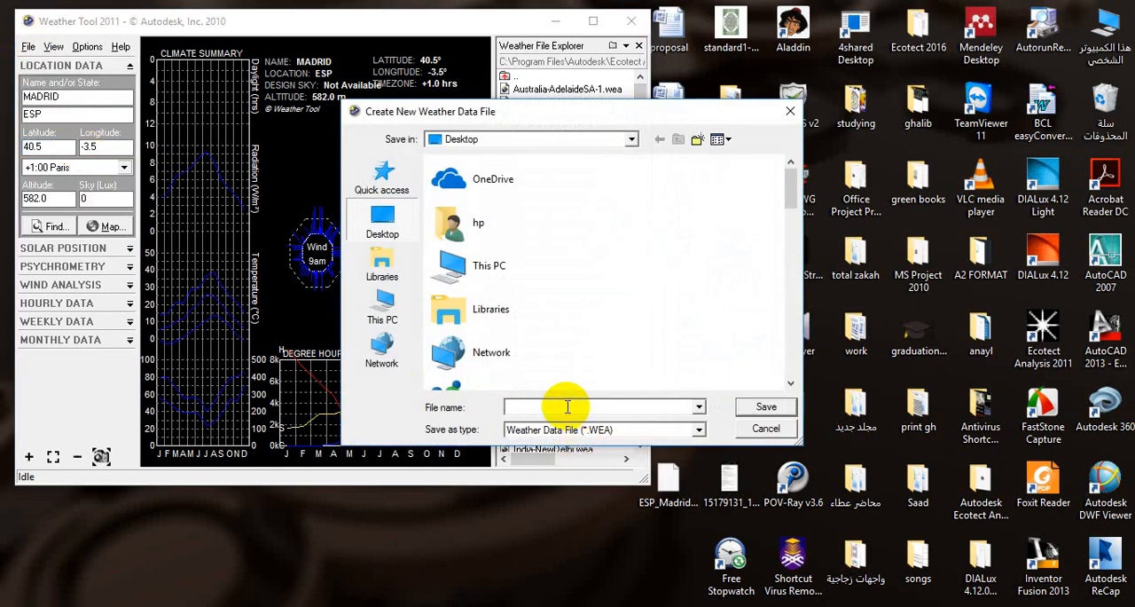
- Name the new weather file madrid and save it as madrid.wea on the Desktop
text(madrid)
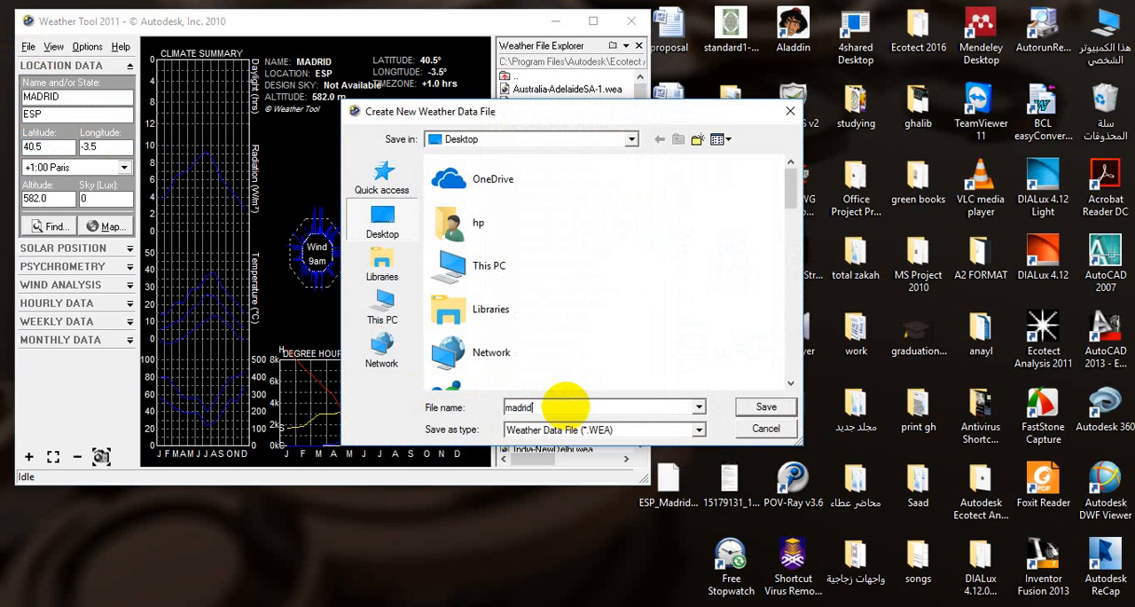
click(764, 407)
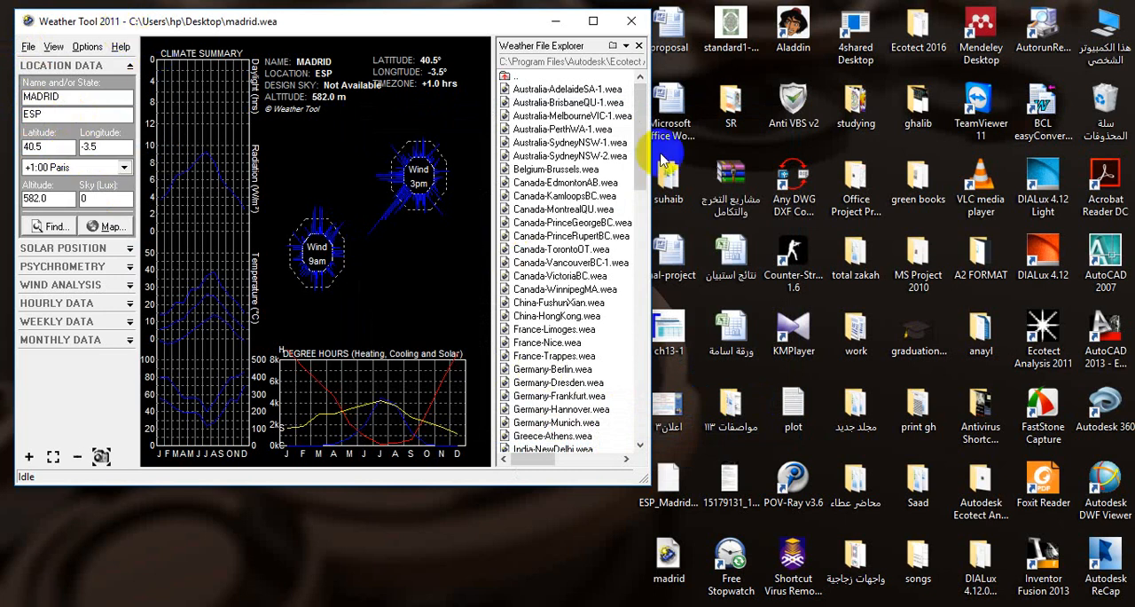
scroll(down, 3)
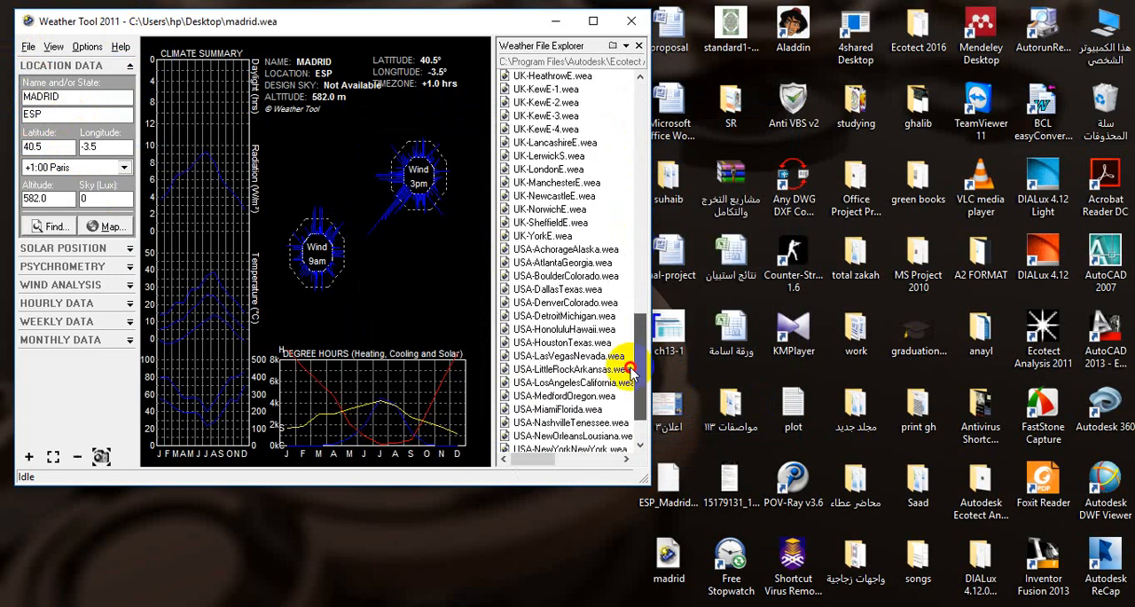
scroll(up, 3)
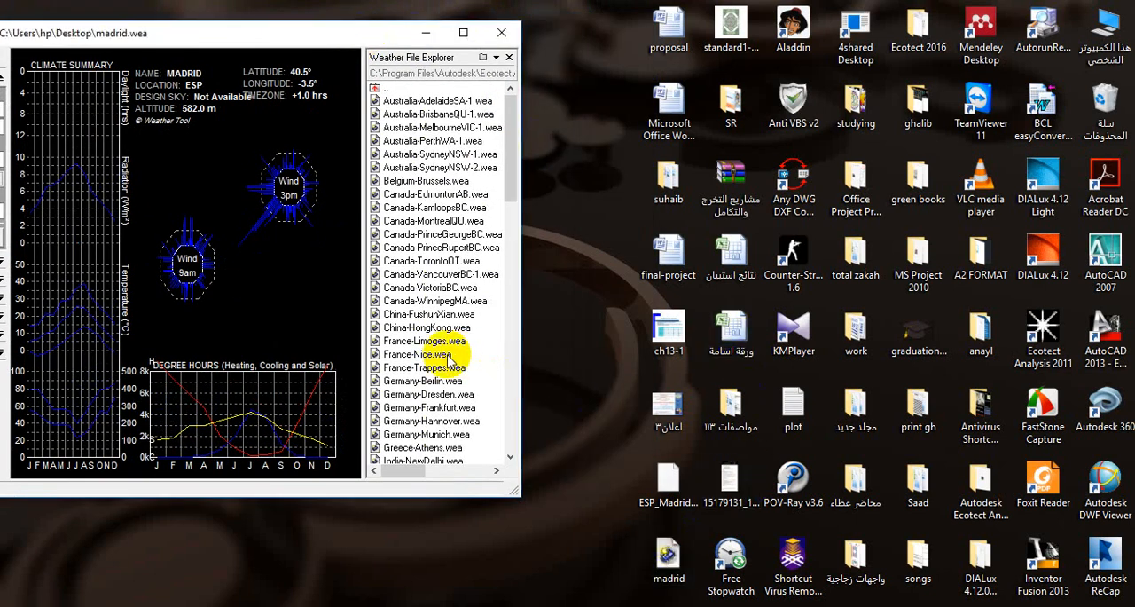
scroll(down, 3)
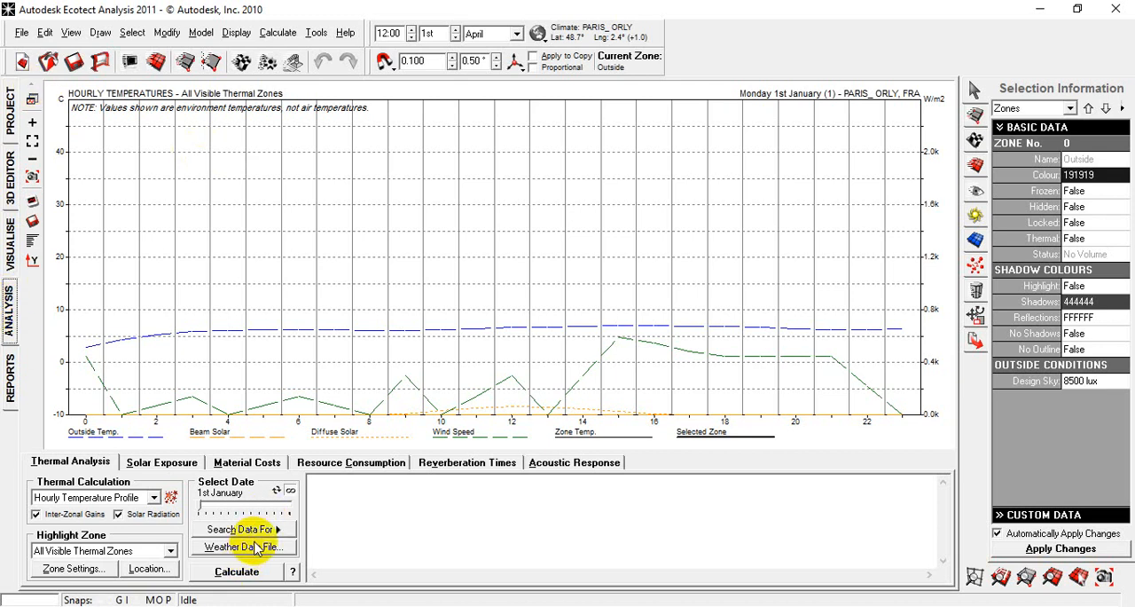
- Load madrid.wea from the Desktop as the project's weather data file
click(241, 546)
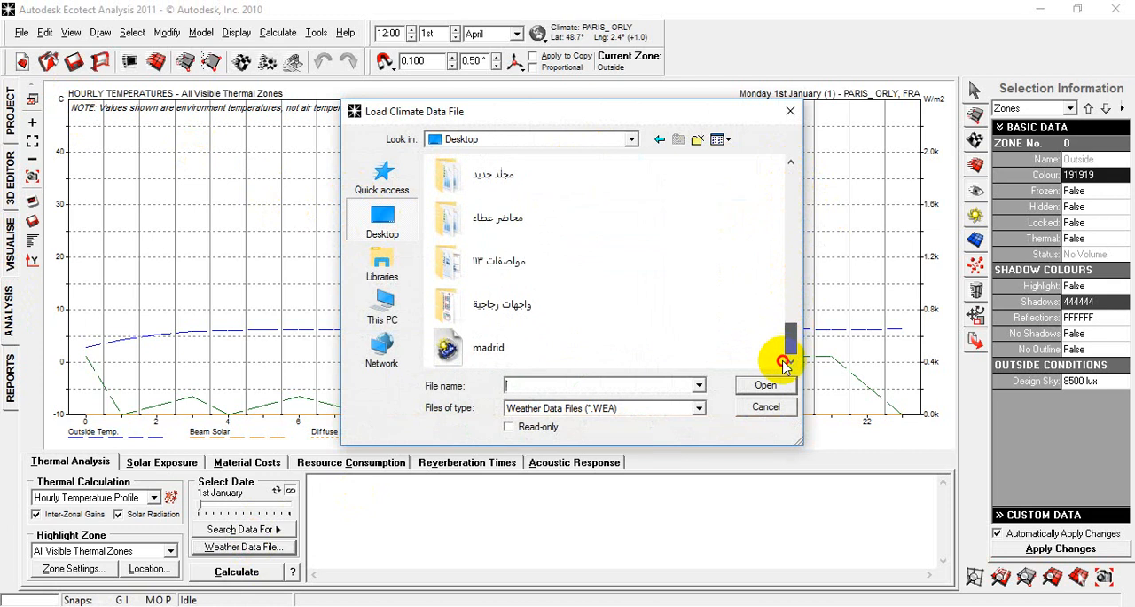
click(488, 347)
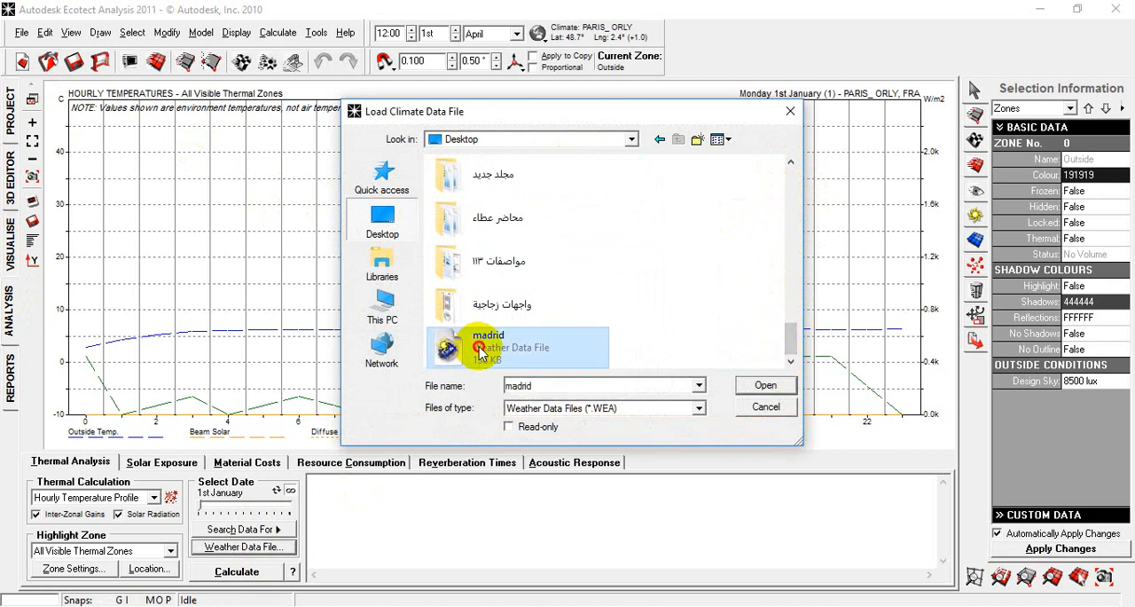
click(765, 384)
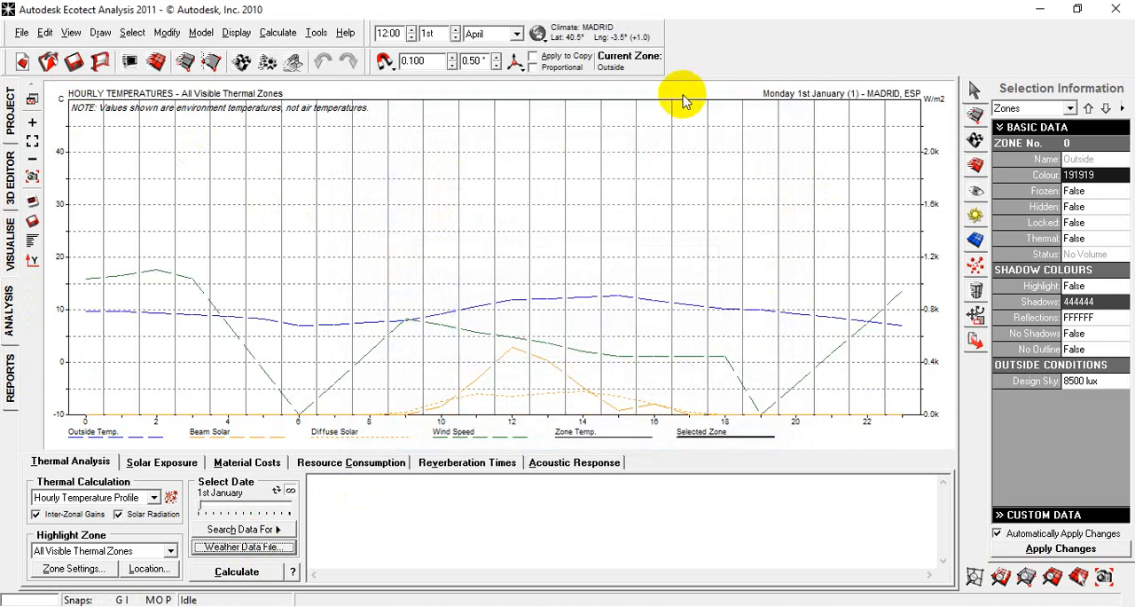
mouse_move(592, 78)
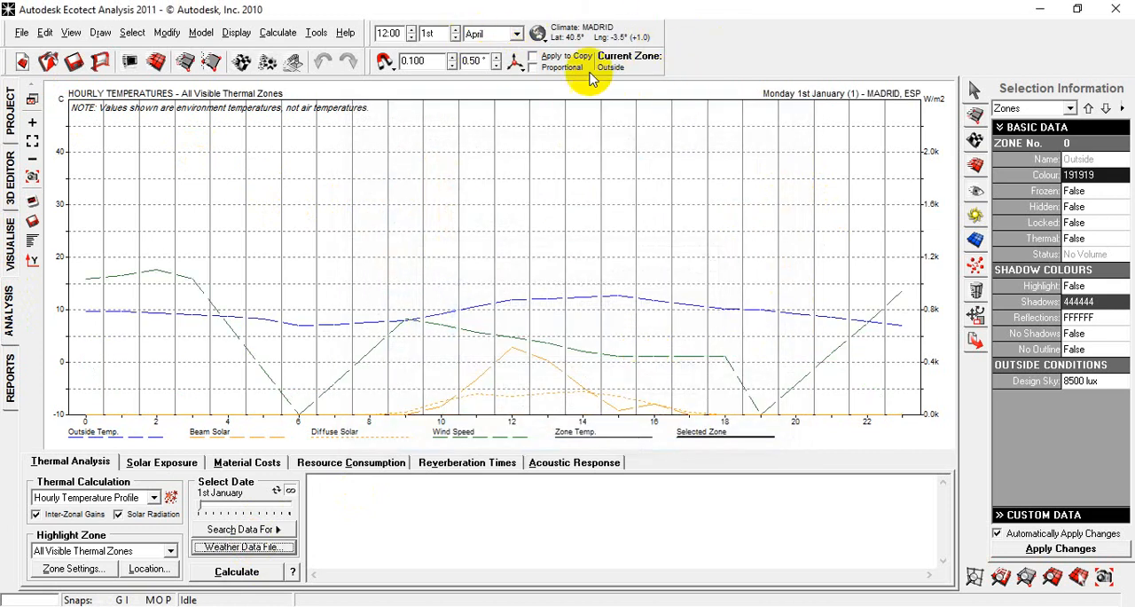
mouse_move(583, 165)
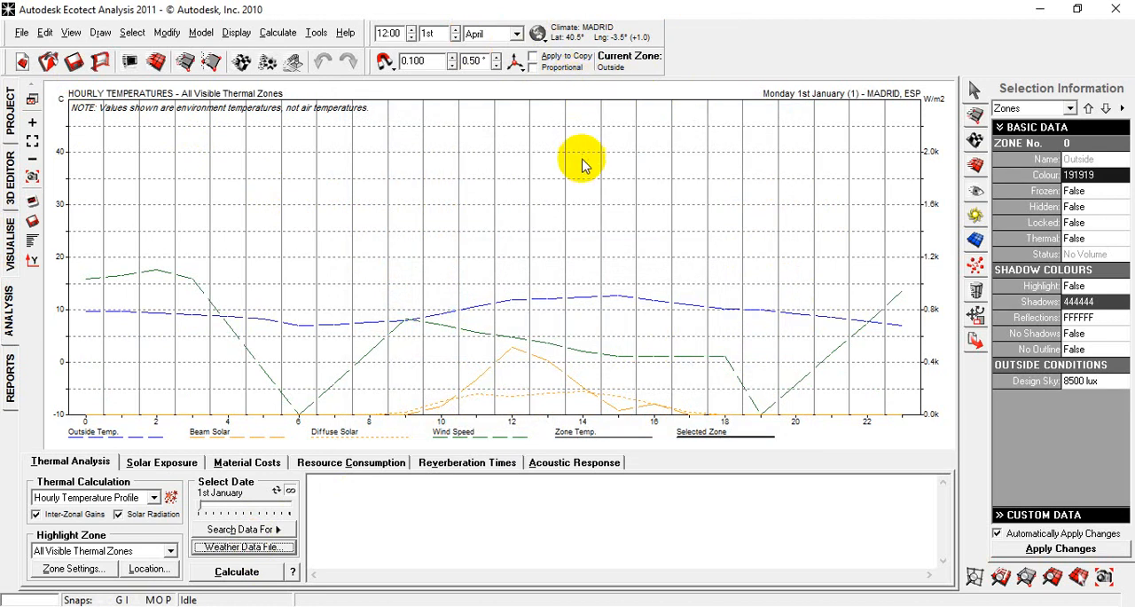